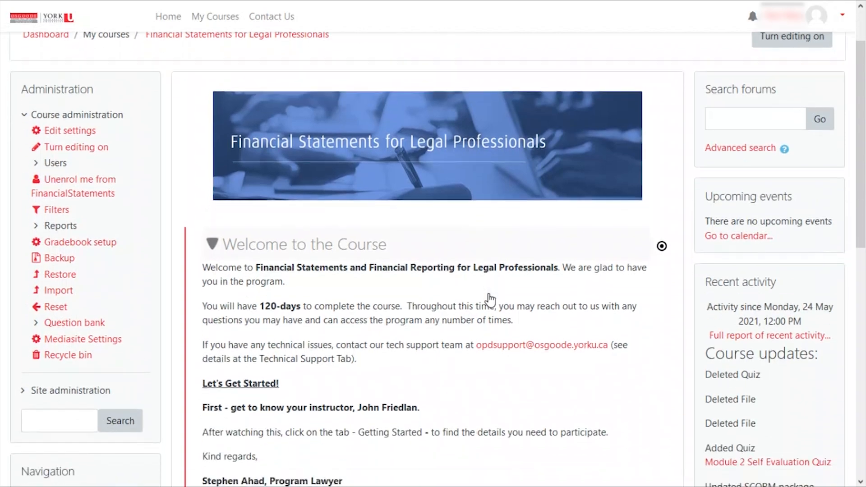
Answer Exercise 1's used-up asset question with 'An expense' and have it marked correct
{"action": "scroll", "scroll_direction": "down", "scroll_amount": 3}
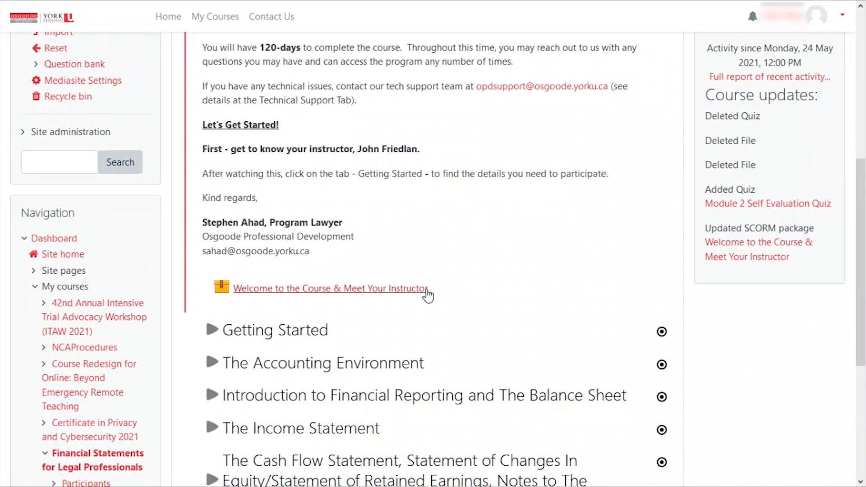
{"action": "left_click", "coordinate": [331, 289]}
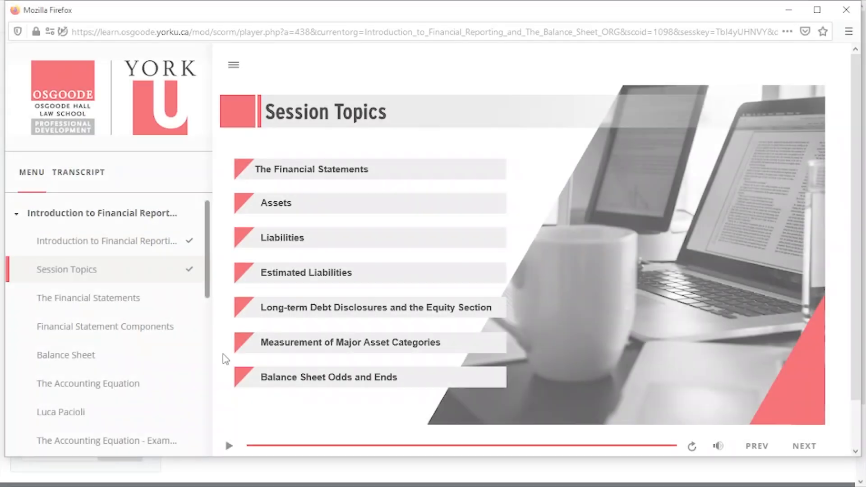
{"action": "left_click", "coordinate": [91, 384]}
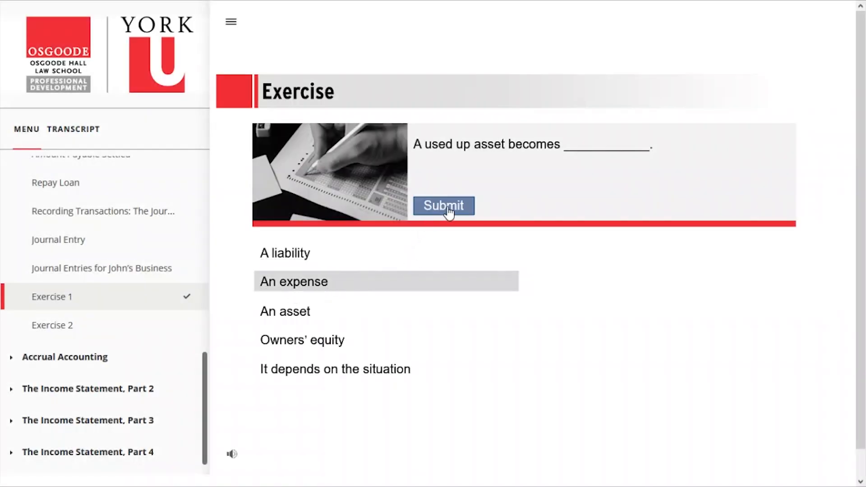
{"action": "left_click", "coordinate": [443, 206]}
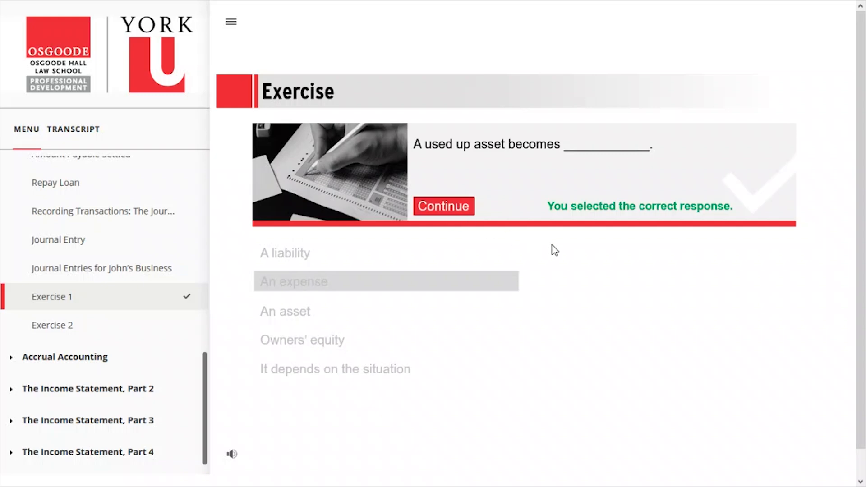